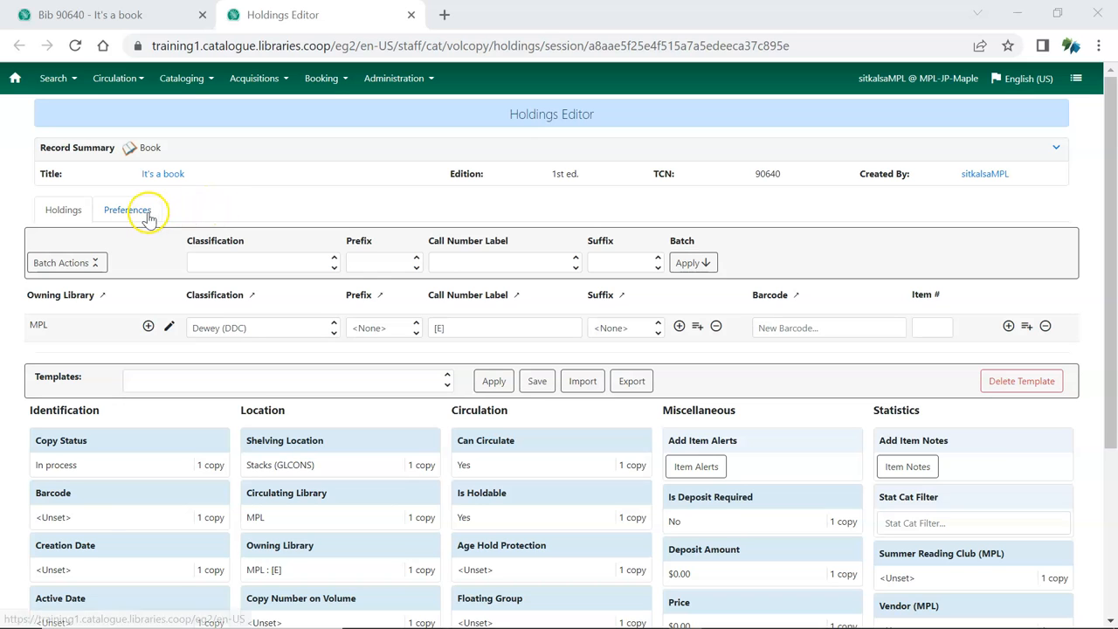
# Step: Open the Holdings Editor Preferences showing display and creation defaults for record 90640
pyautogui.click(128, 210)
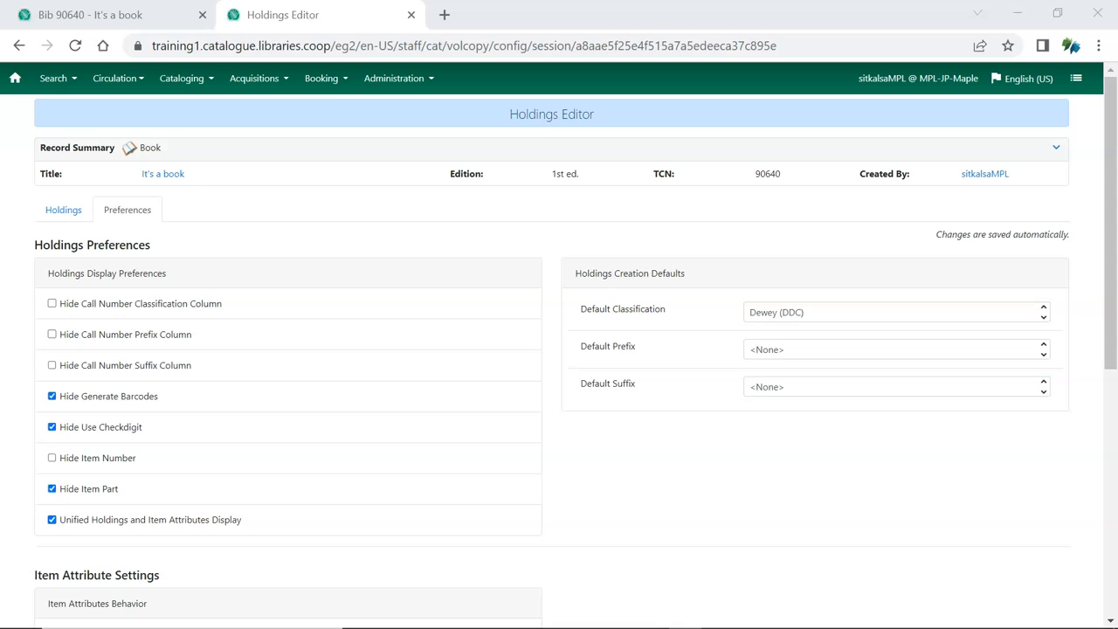
# Step: Hide the call number prefix, suffix and item number columns, then view the simplified Holdings tab
pyautogui.scroll(-3)
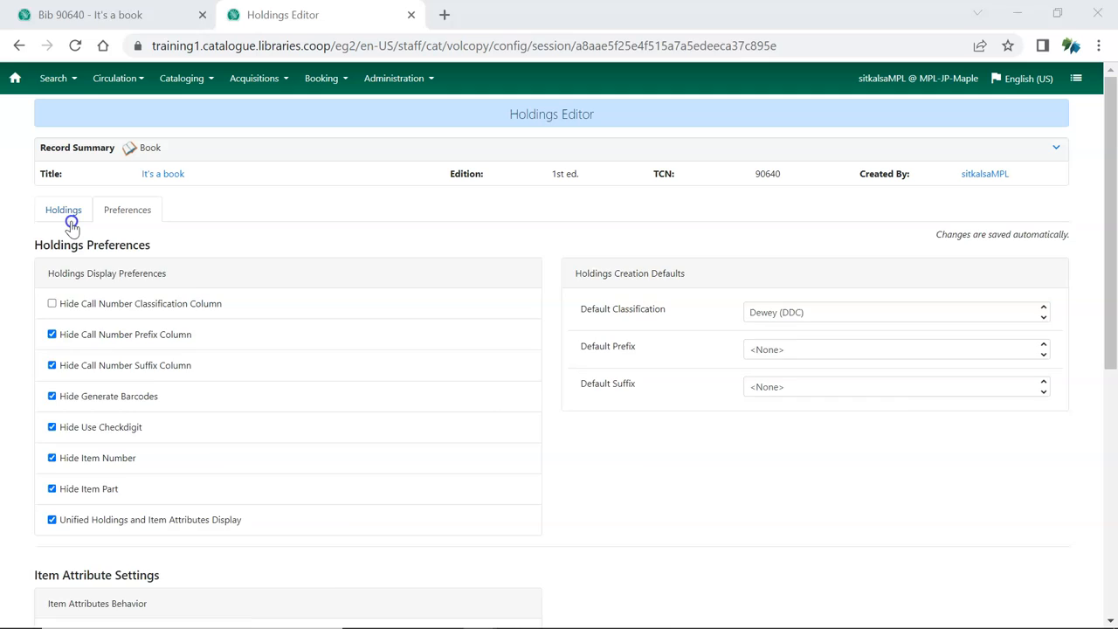
pyautogui.click(63, 210)
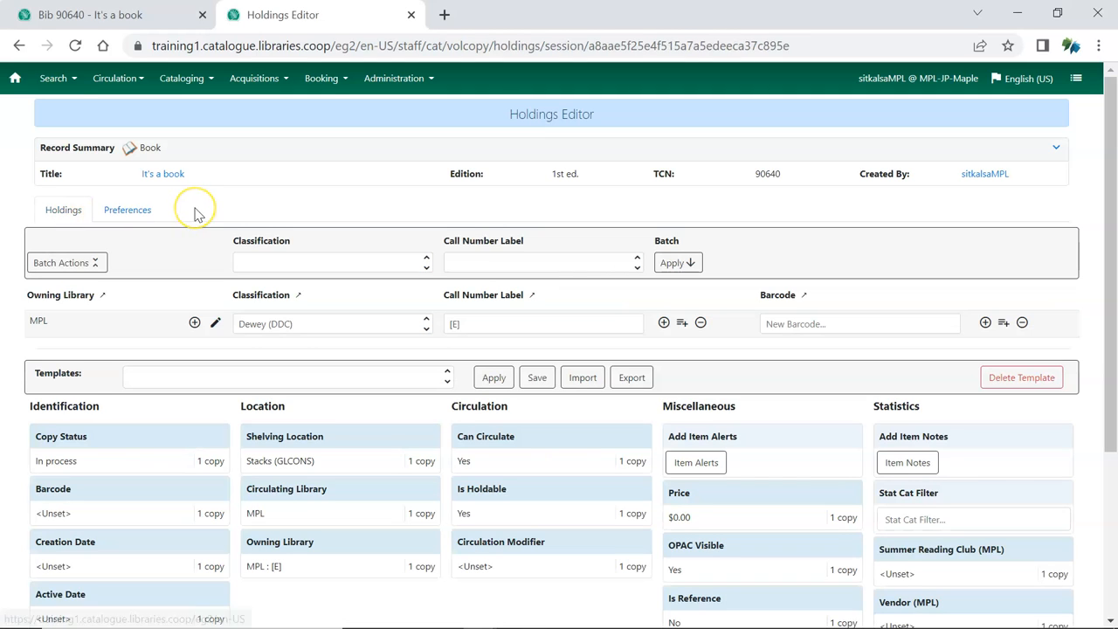